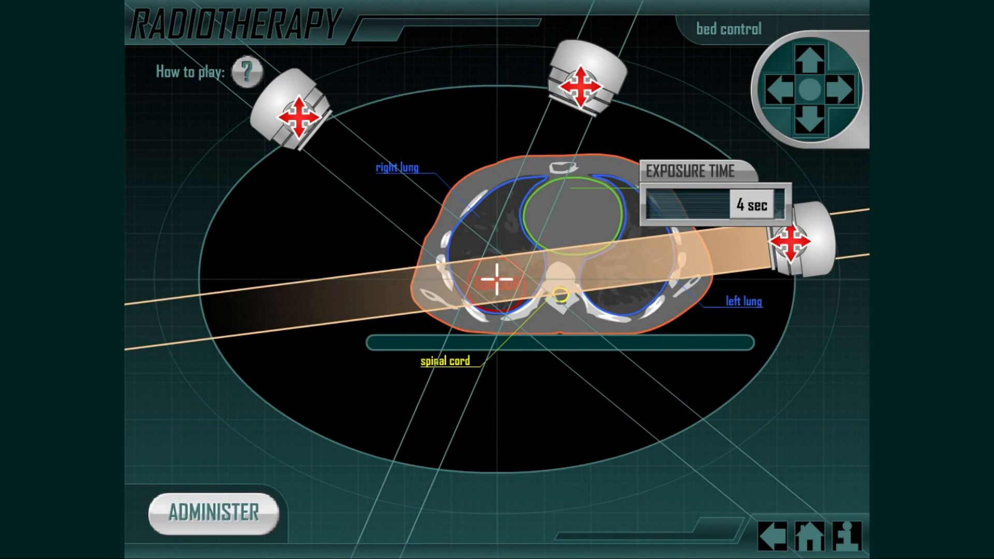
- Administer the 4-second dose with the right-hand beam aimed at the tumour
left_click(214, 514)
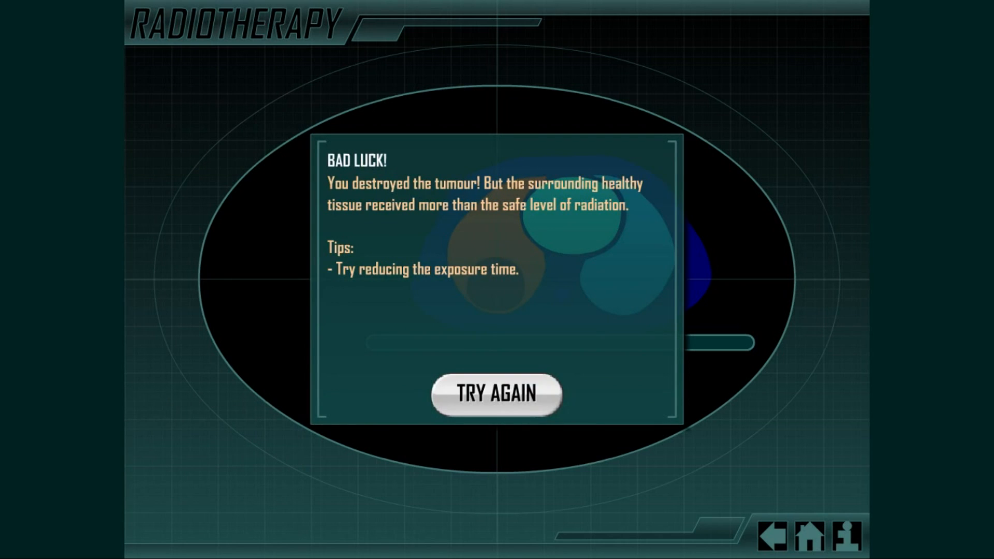
- Restart the treatment and select the right-hand beam emitter aimed through the tumour
left_click(496, 393)
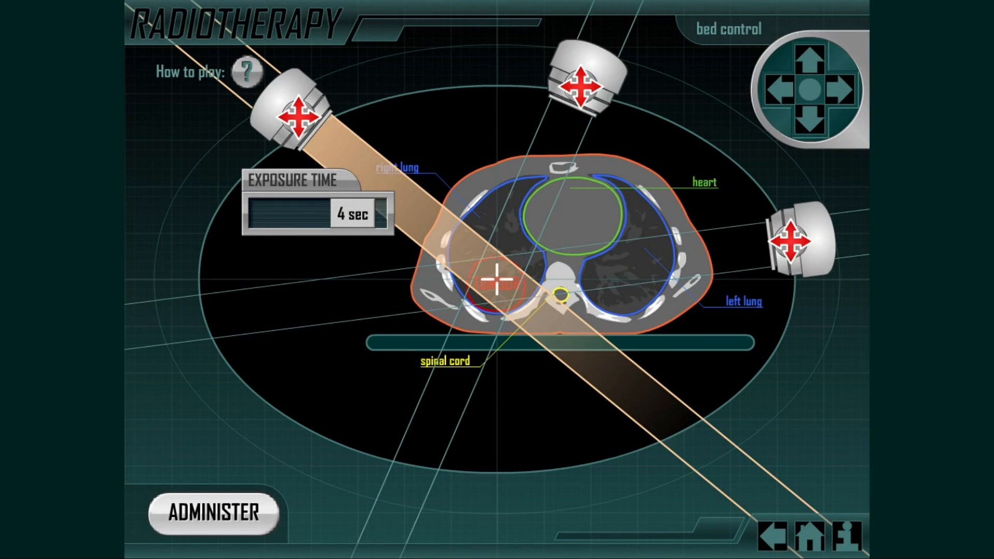
left_click(266, 214)
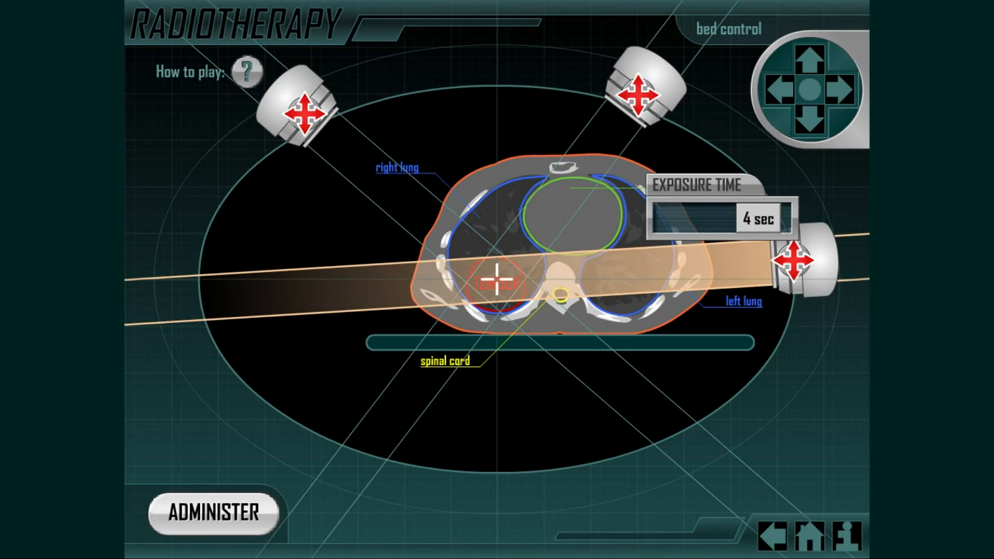
- Administer the retry dose and acknowledge the Radiotherapy Complete banner
left_click(212, 512)
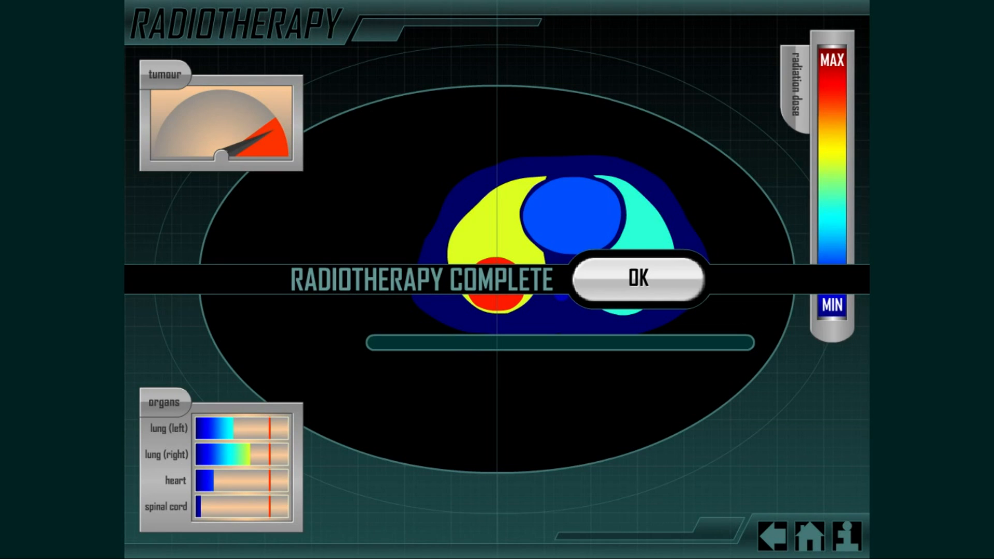
left_click(638, 279)
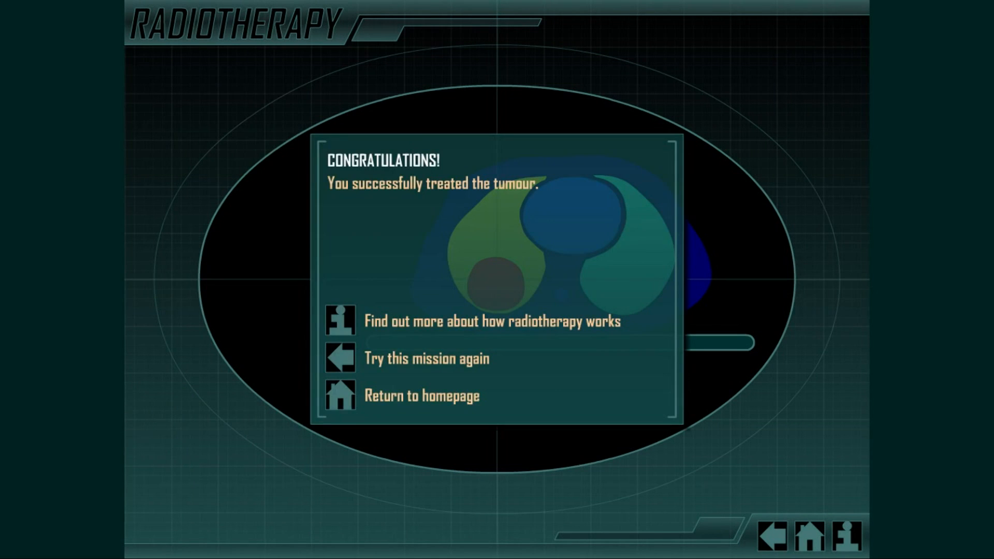